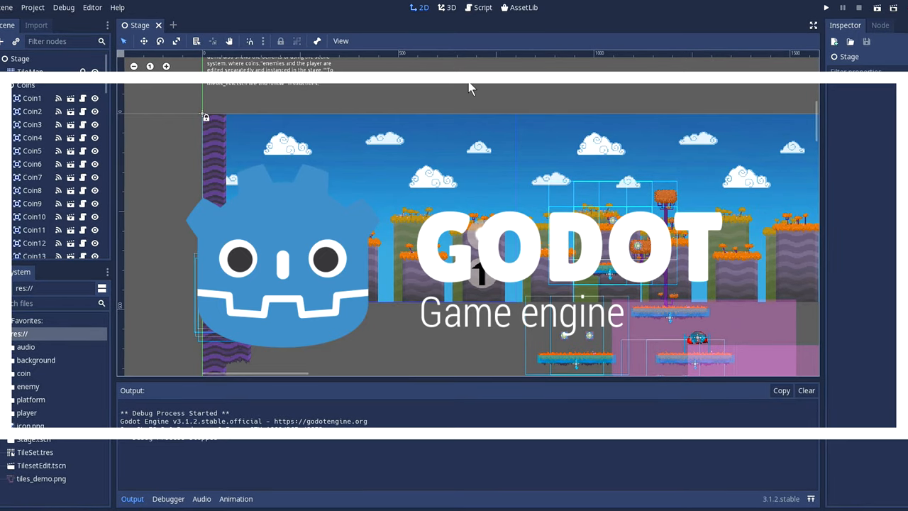
Switch the Stage scene from the 2D view to the 3D workspace.
left_click(451, 9)
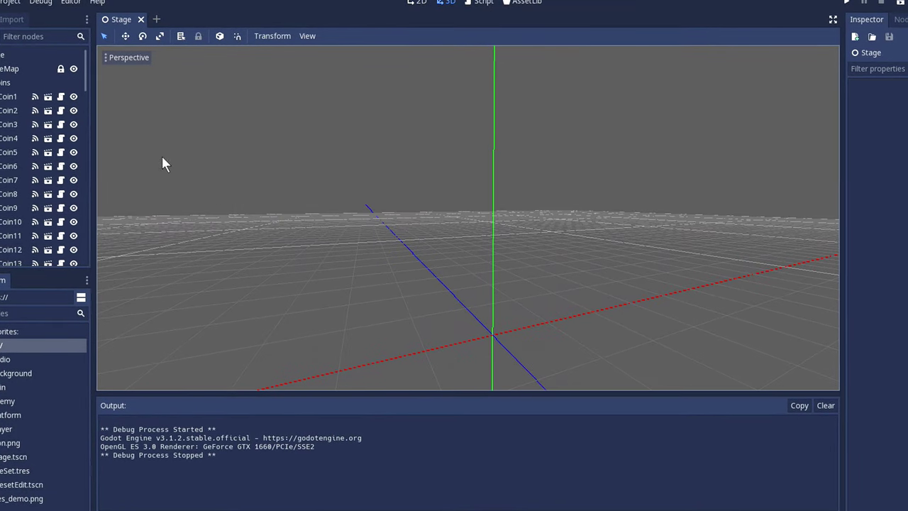
Show the AssetLib with community add-ons sorted by rating from godotengine.org.
left_click(417, 3)
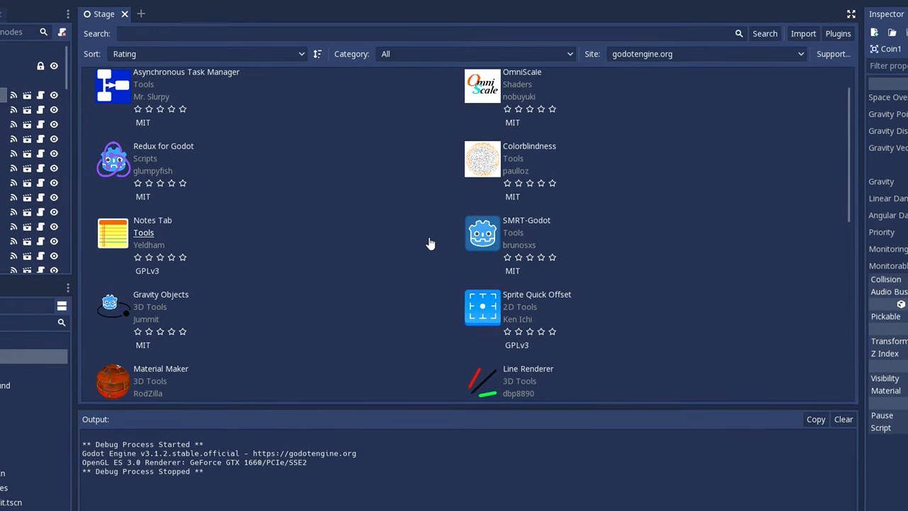
Browse the asset list and move on to page 2 of the library.
scroll("down", 3)
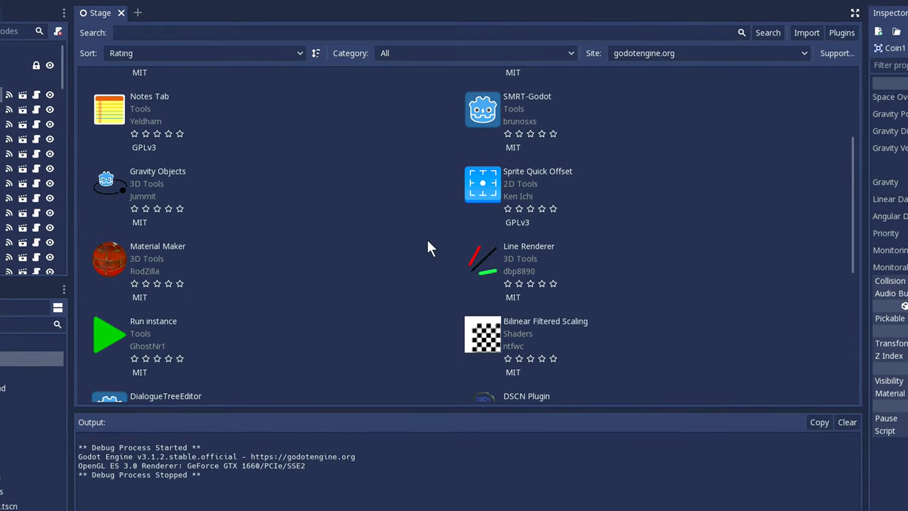
scroll("down", 3)
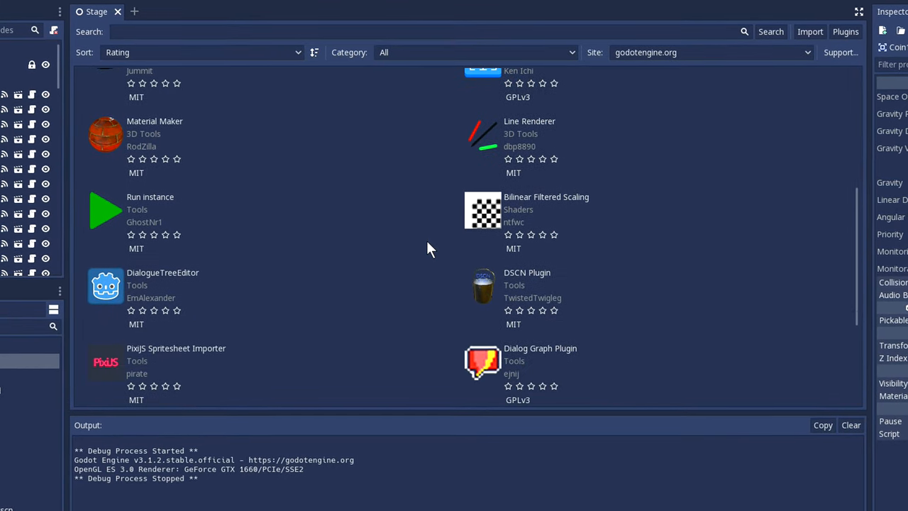
scroll("down", 3)
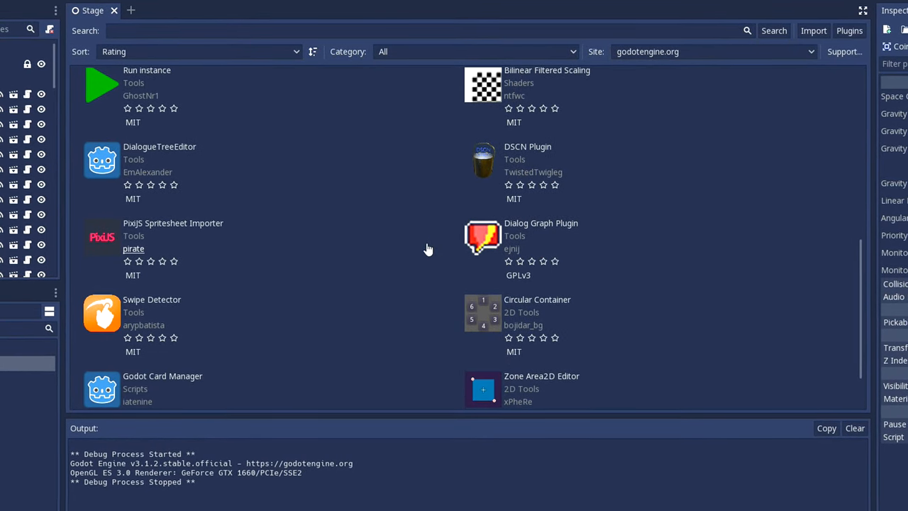
scroll("down", 3)
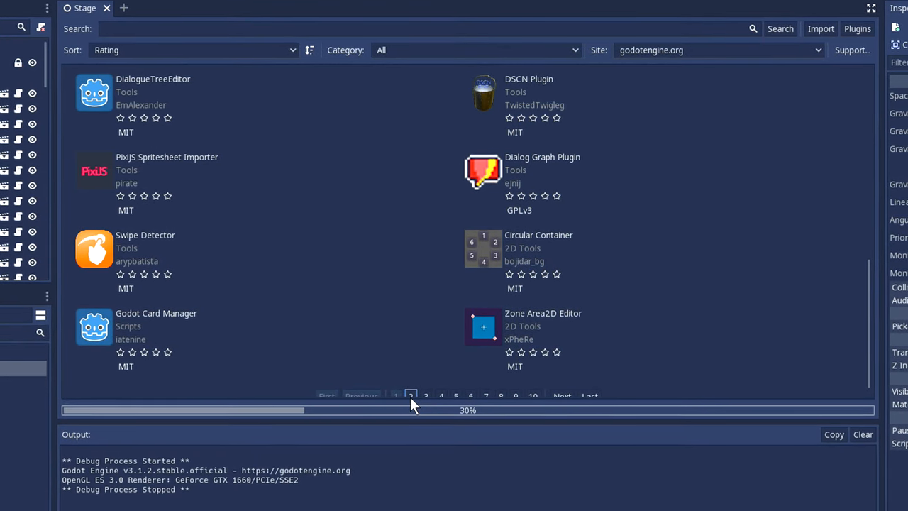
left_click(410, 399)
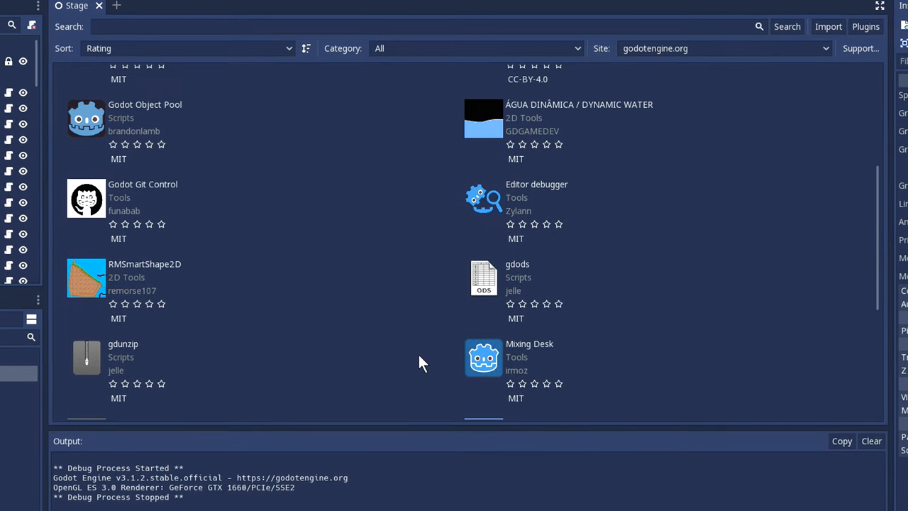
scroll("up", 3)
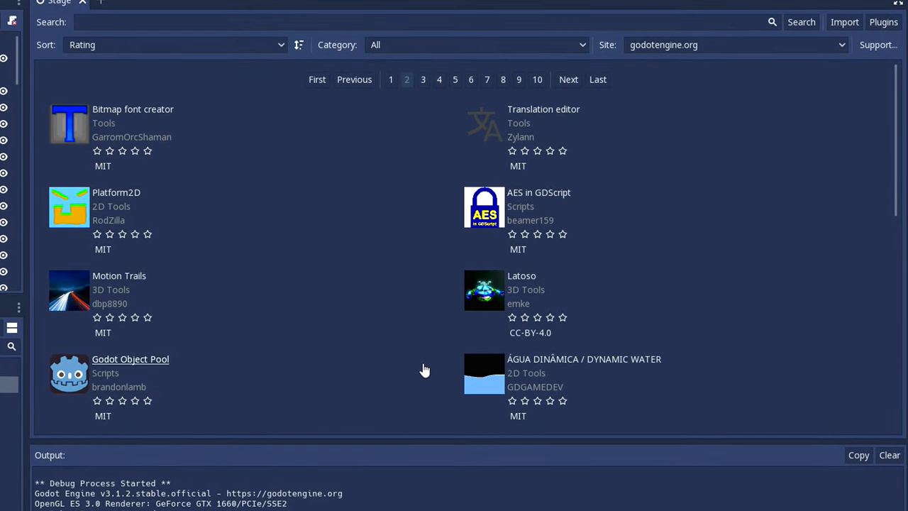
Return to the 2D Stage scene and run the Platformer 2D demo in its own window.
left_click(390, 79)
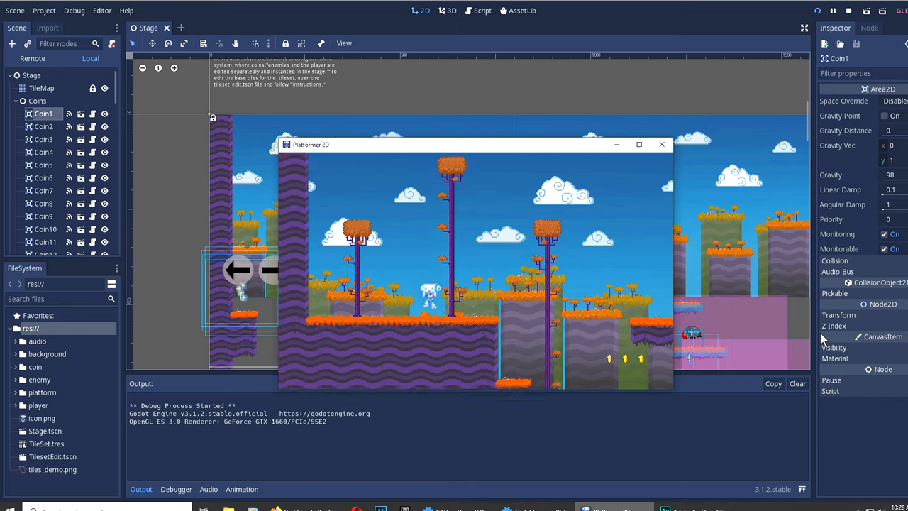
Maximize the game window and drive the robot right through the level to the purple wall.
left_click(638, 145)
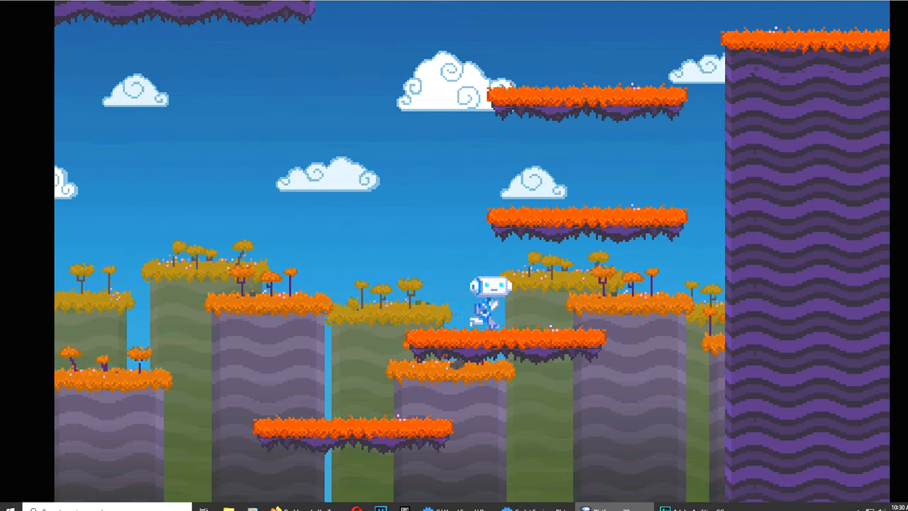
key("Right")
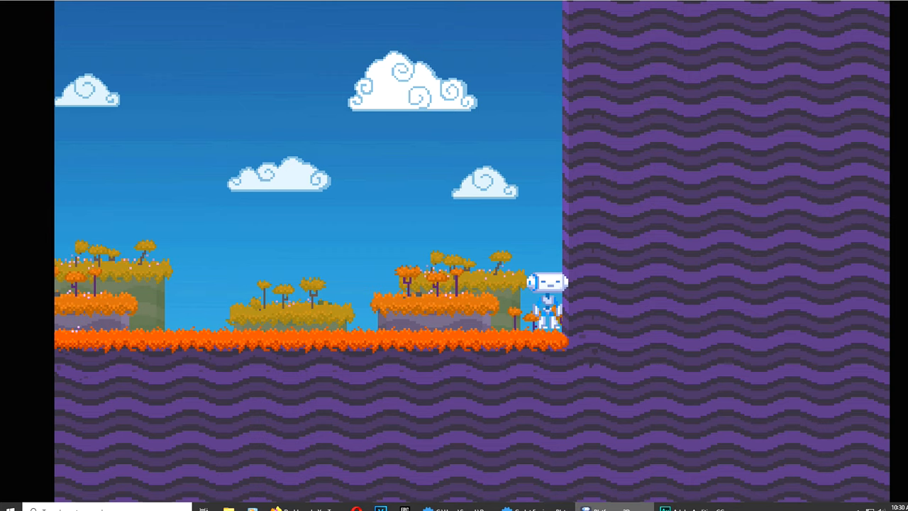
Stop the game, relaunch Platformer 2D and maximize it with the robot at the level start.
left_click(831, 12)
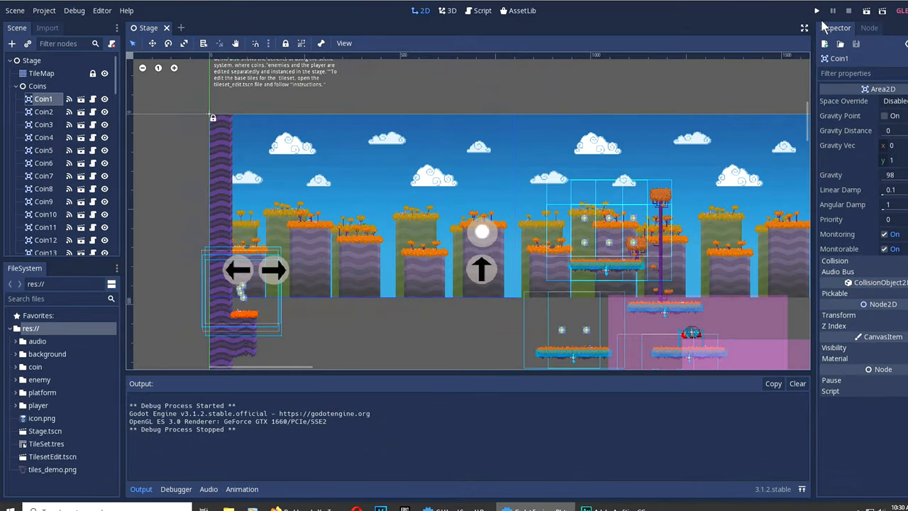
mouse_move(615, 338)
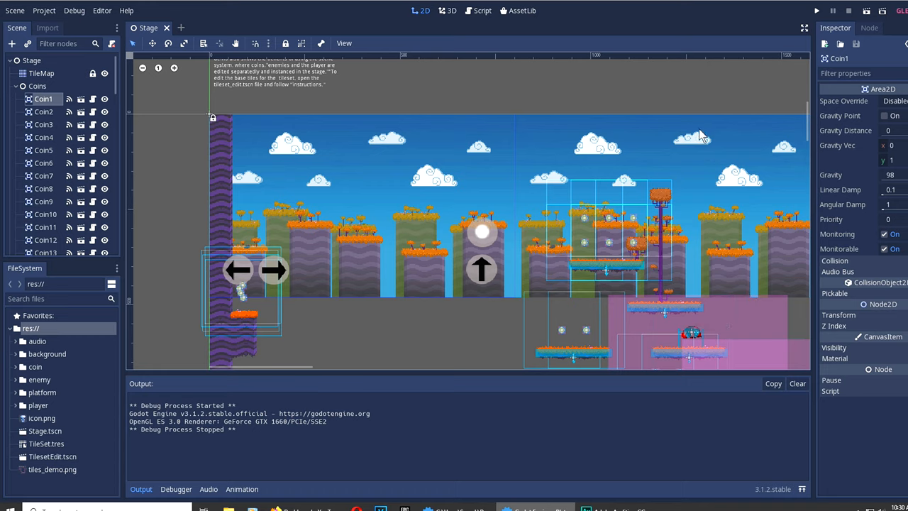
left_click(817, 12)
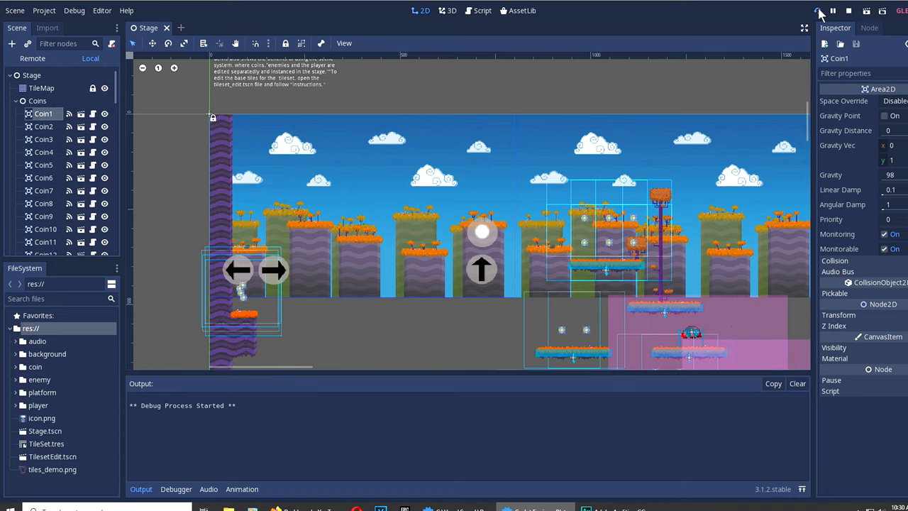
left_click(817, 12)
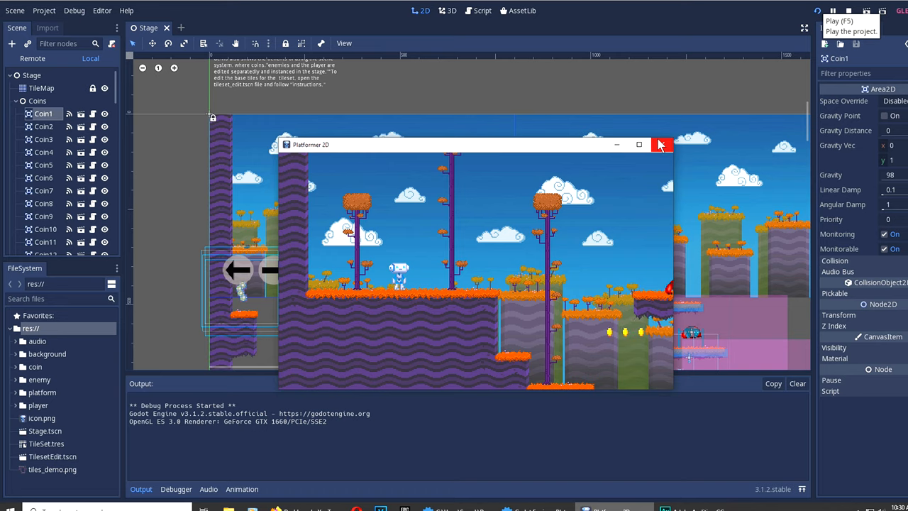
left_click(639, 144)
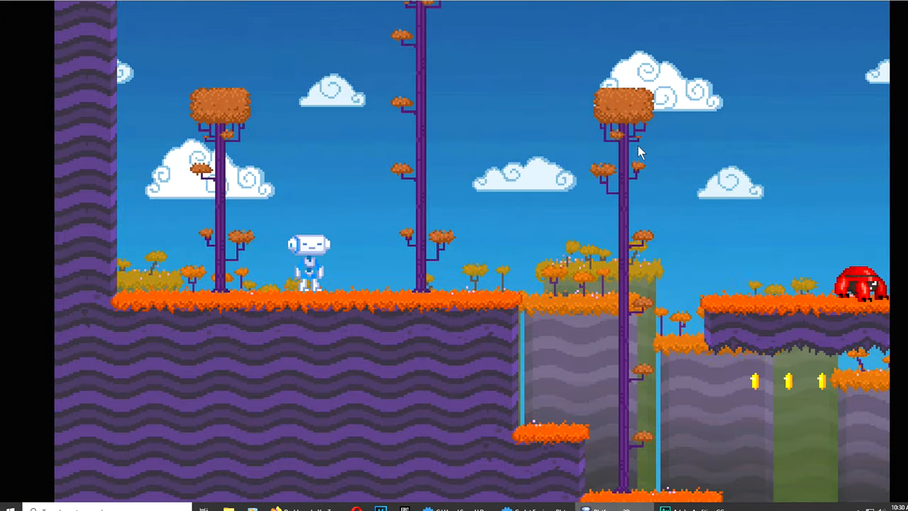